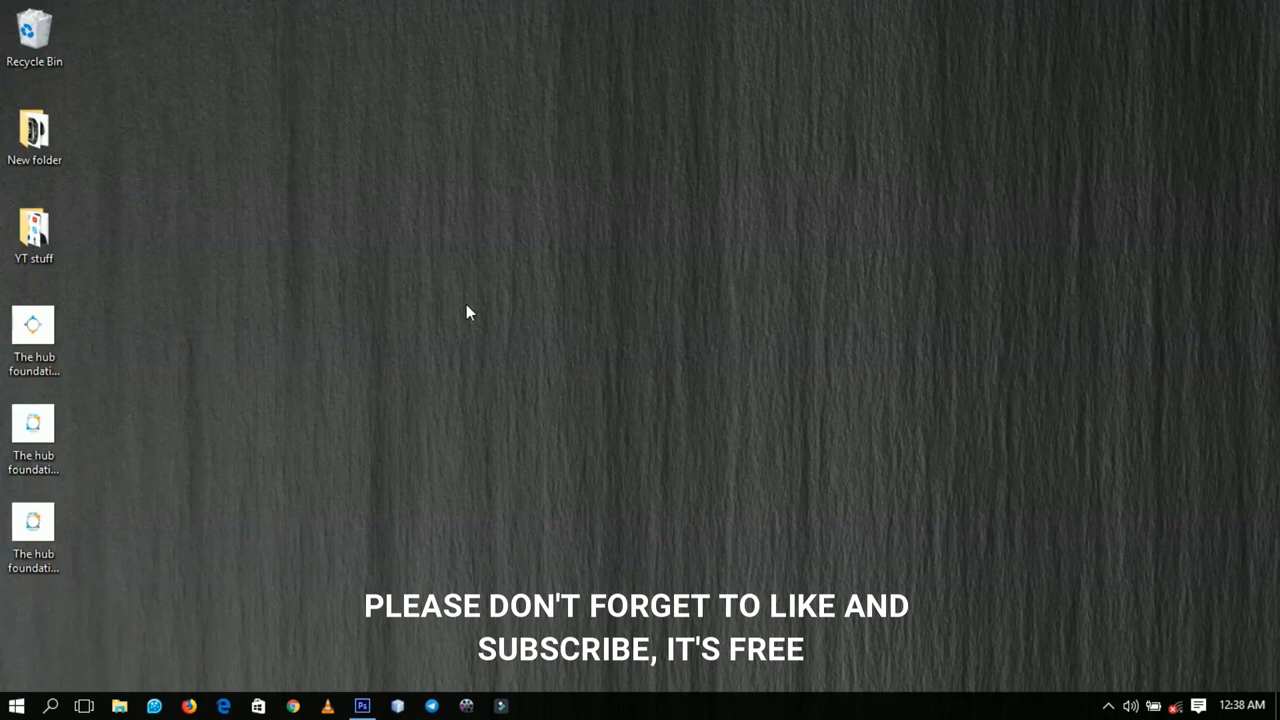
pyautogui.moveTo(446, 383)
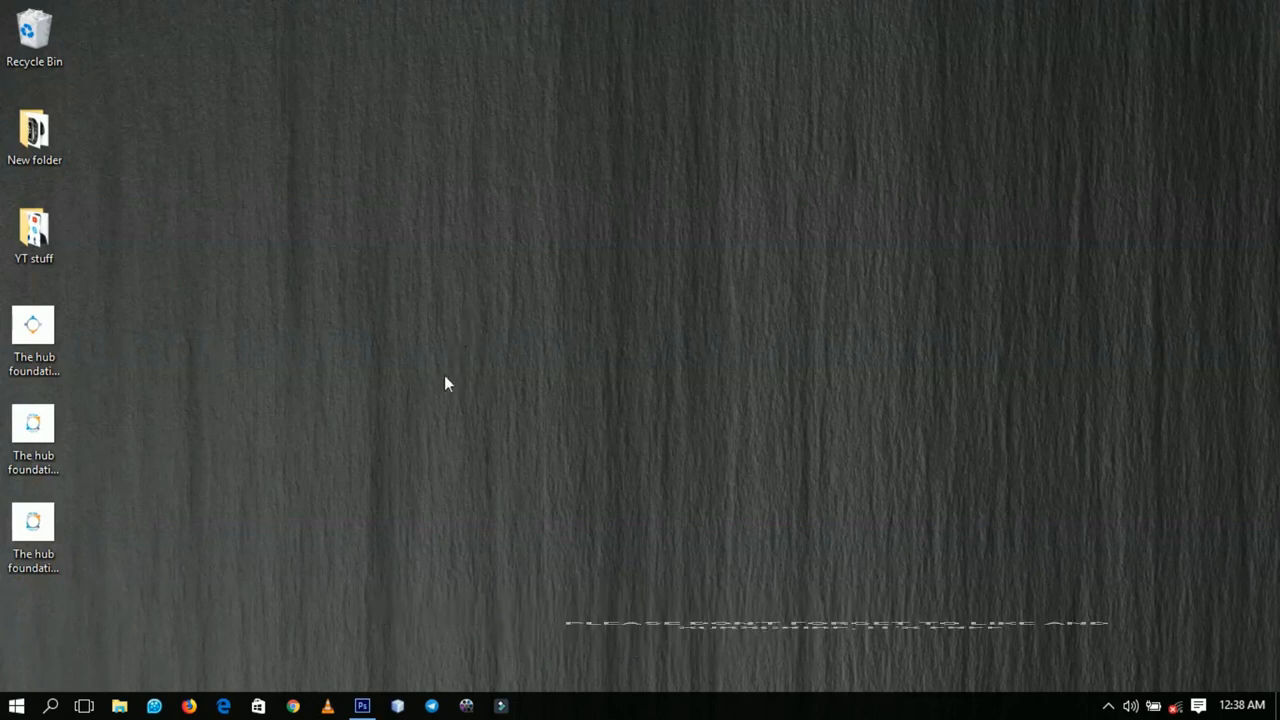
# Bring the DISTORT document forward and select its DISTORT text layer.
pyautogui.click(362, 706)
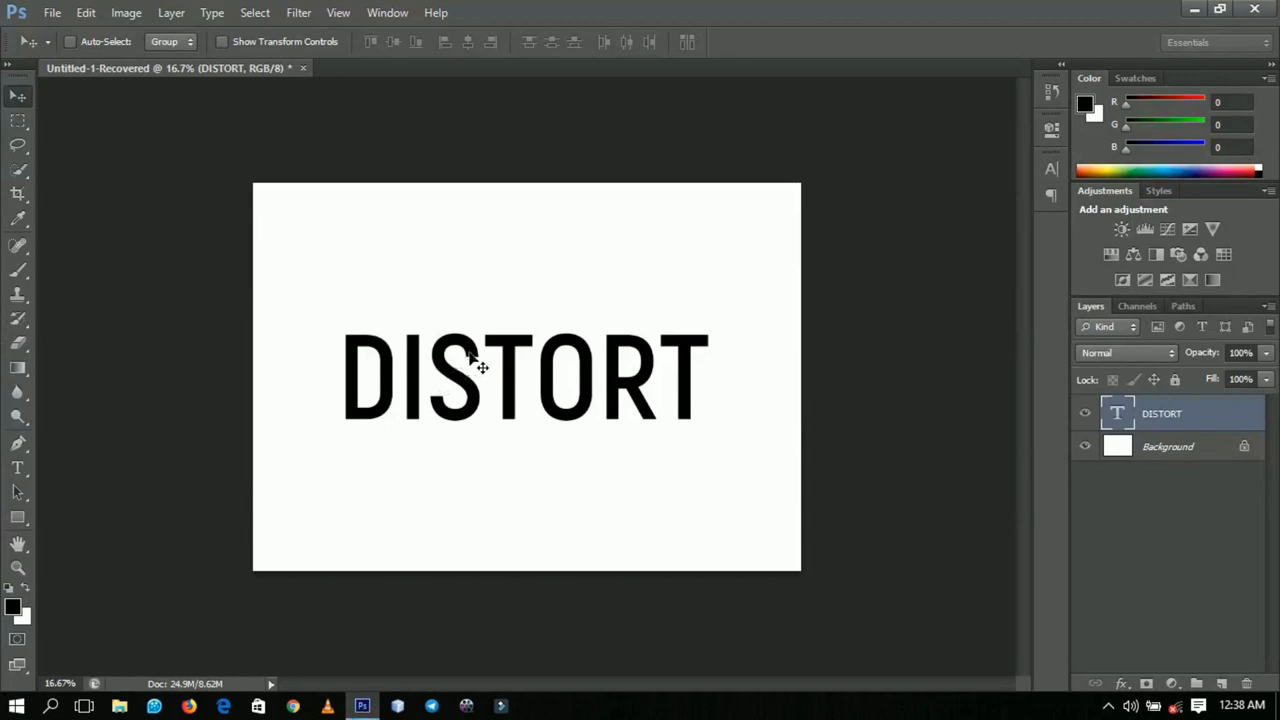
pyautogui.moveTo(510, 382)
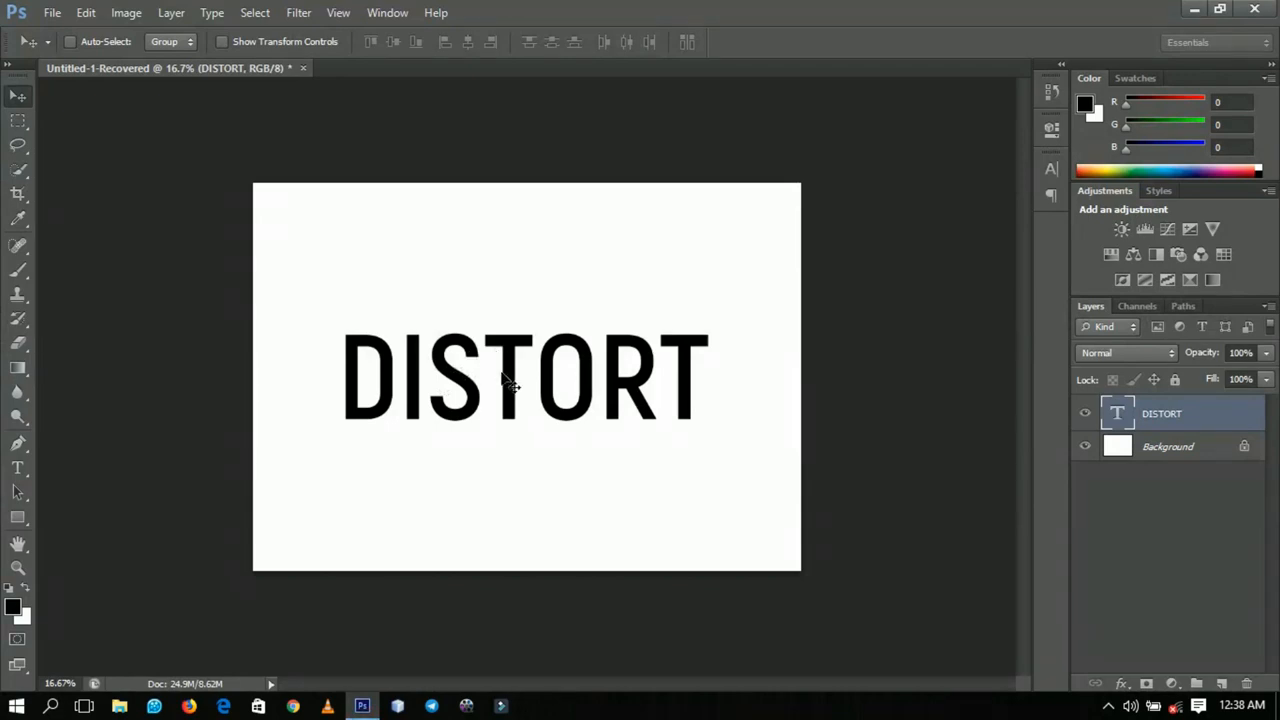
pyautogui.moveTo(470, 400)
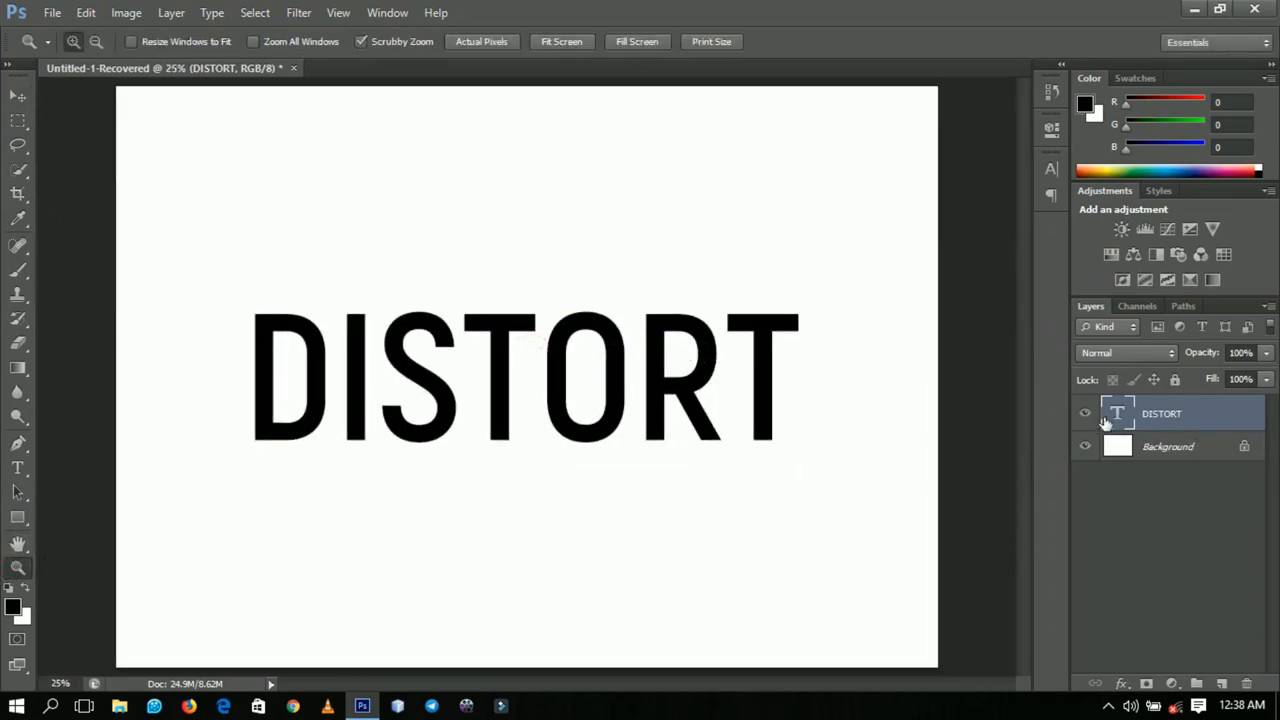
pyautogui.doubleClick(1117, 413)
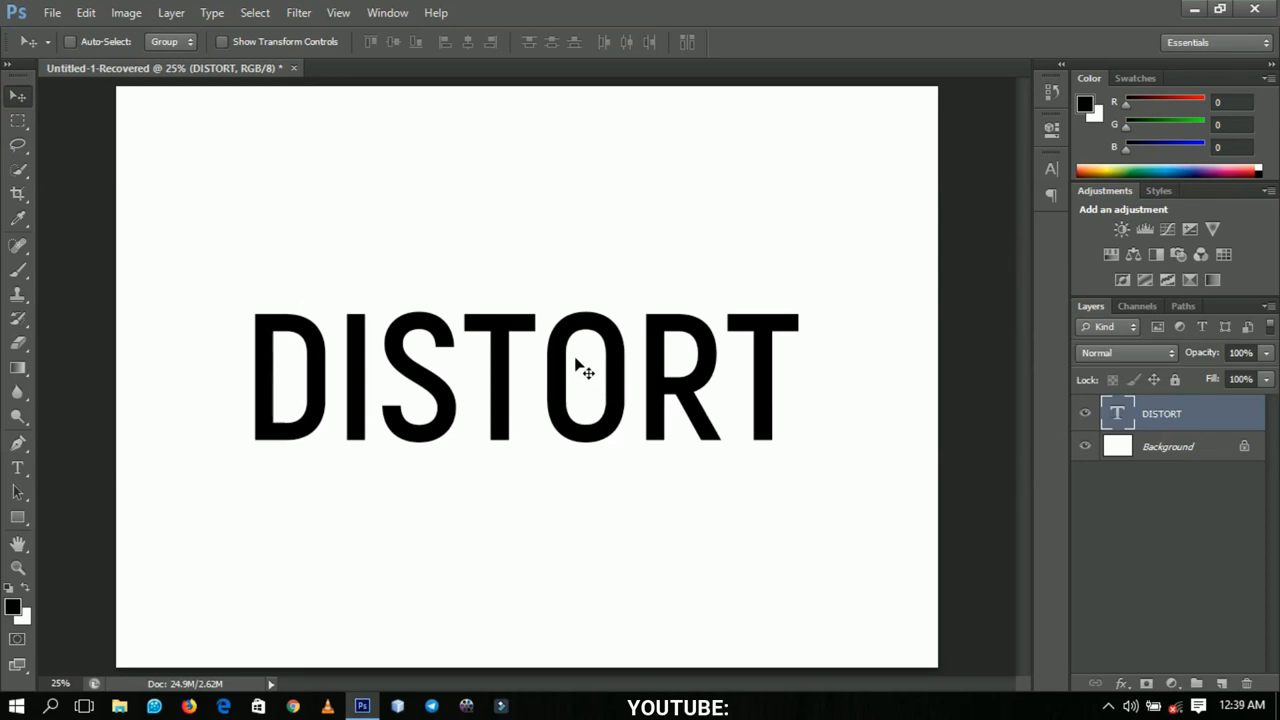
pyautogui.rightClick(575, 365)
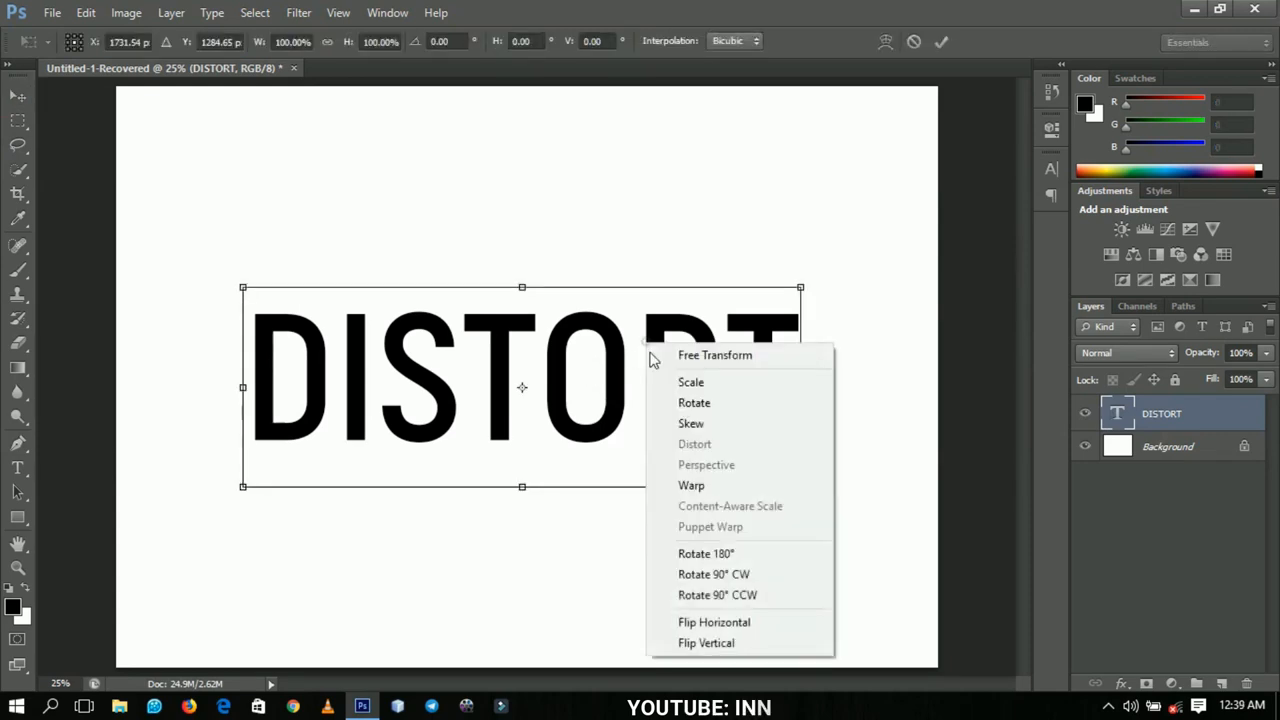
pyautogui.moveTo(700, 444)
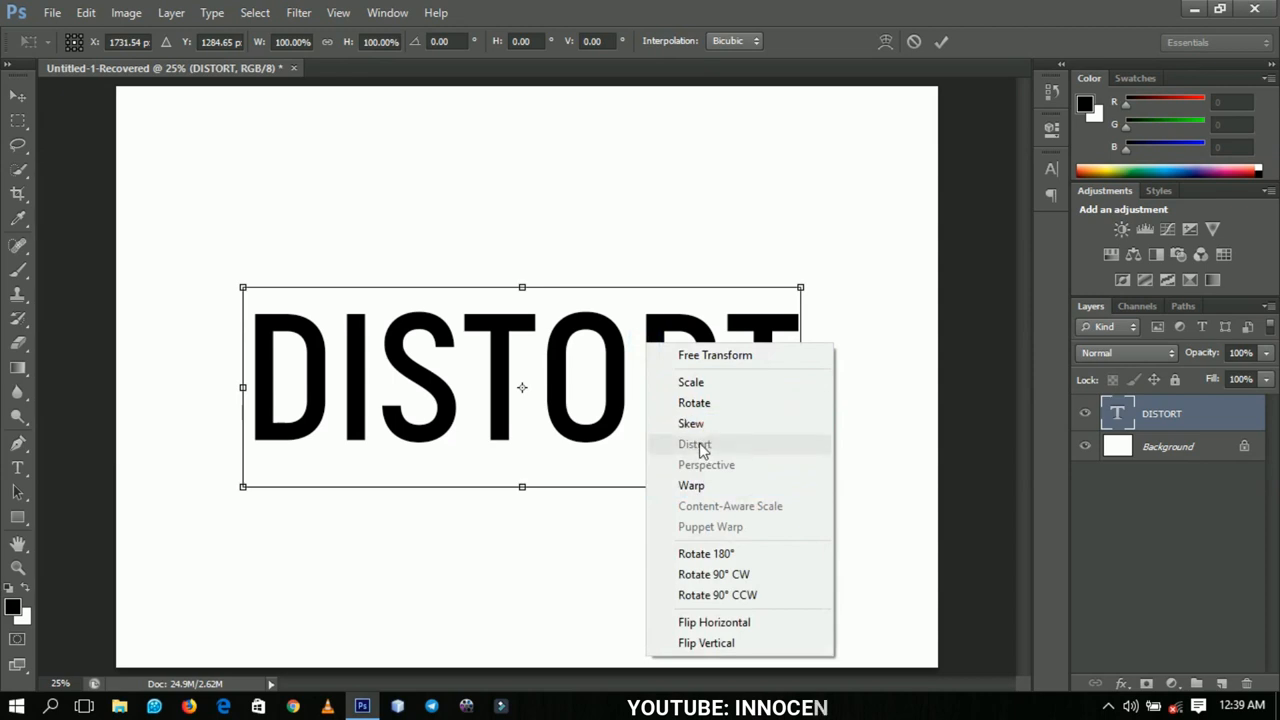
pyautogui.moveTo(706, 464)
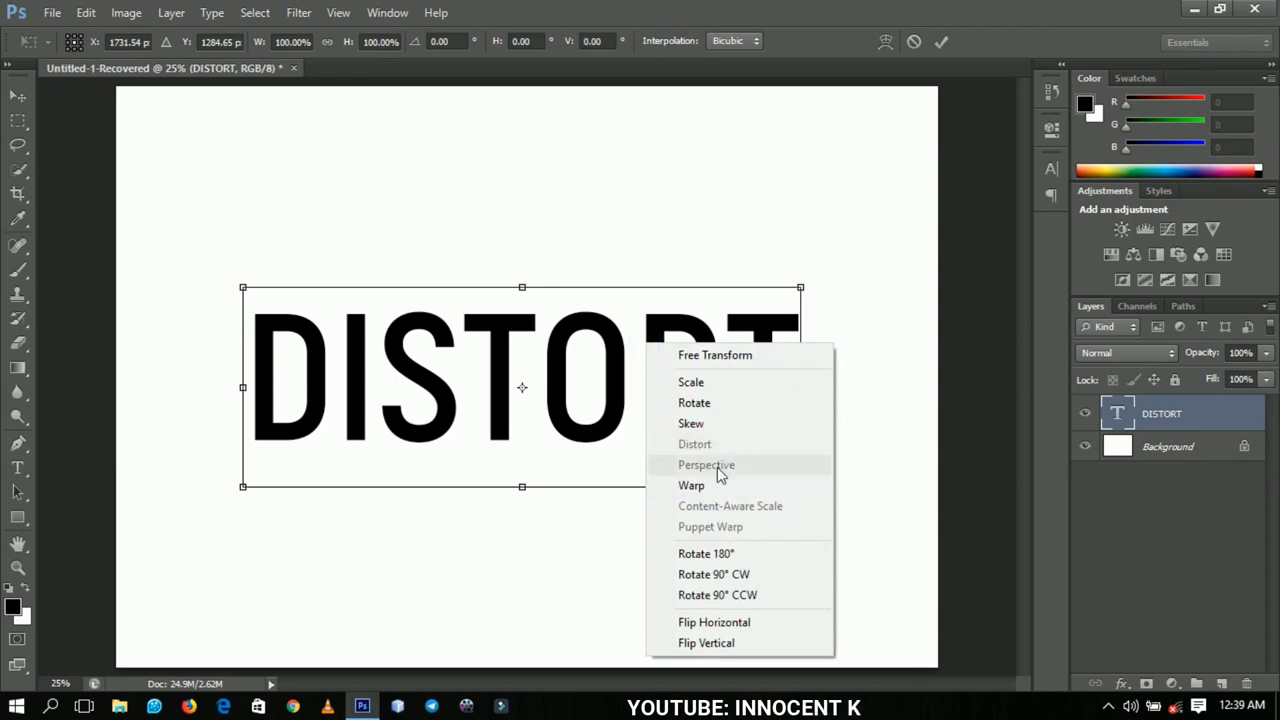
pyautogui.moveTo(730, 505)
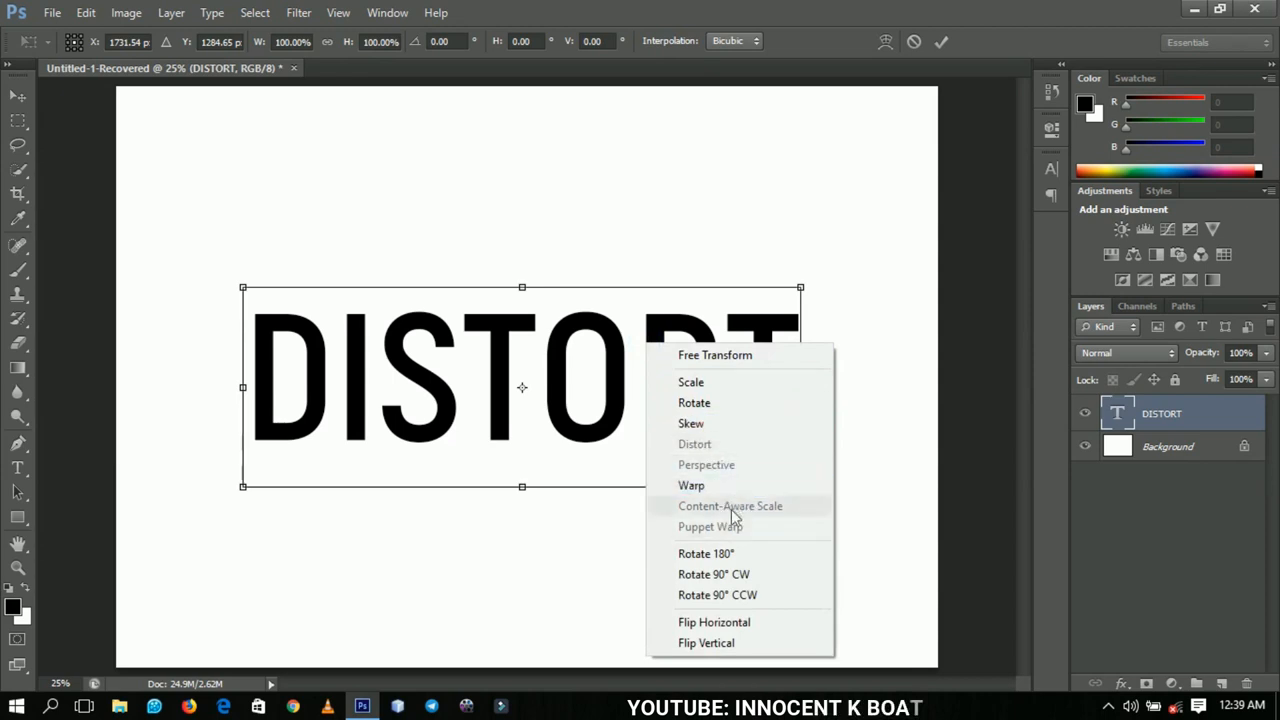
pyautogui.moveTo(694, 444)
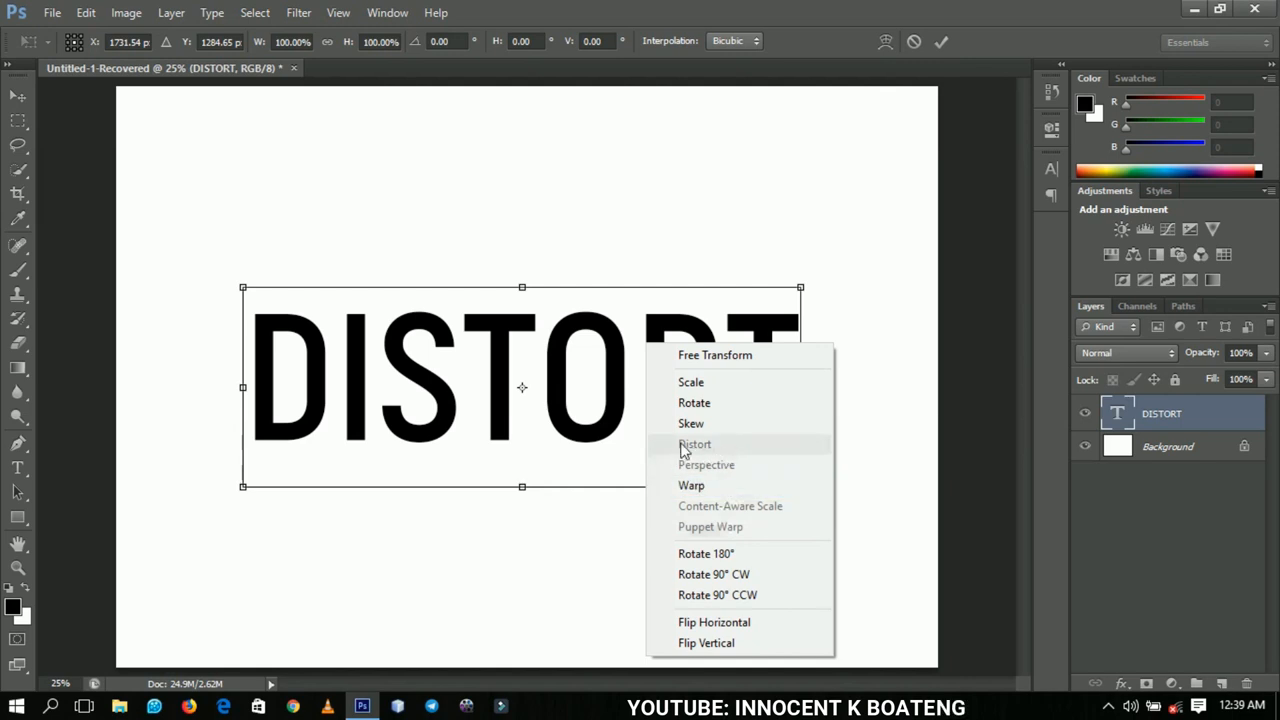
pyautogui.moveTo(718, 382)
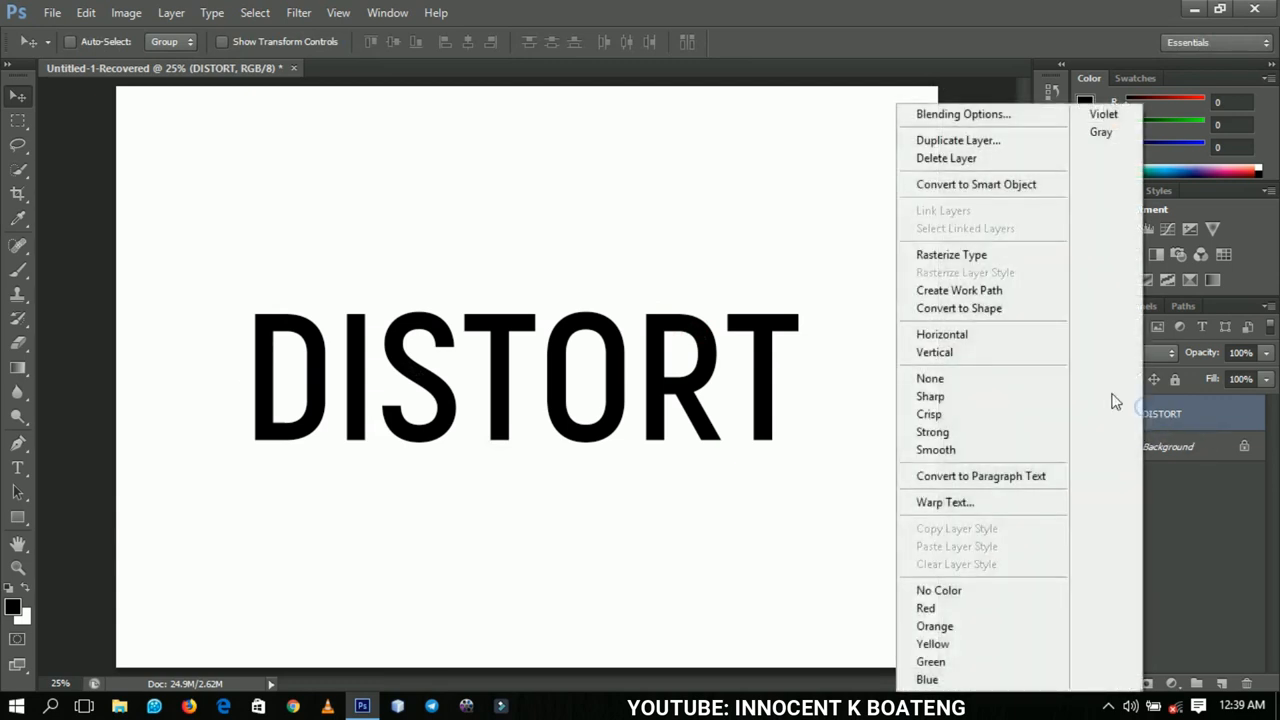
pyautogui.moveTo(951, 254)
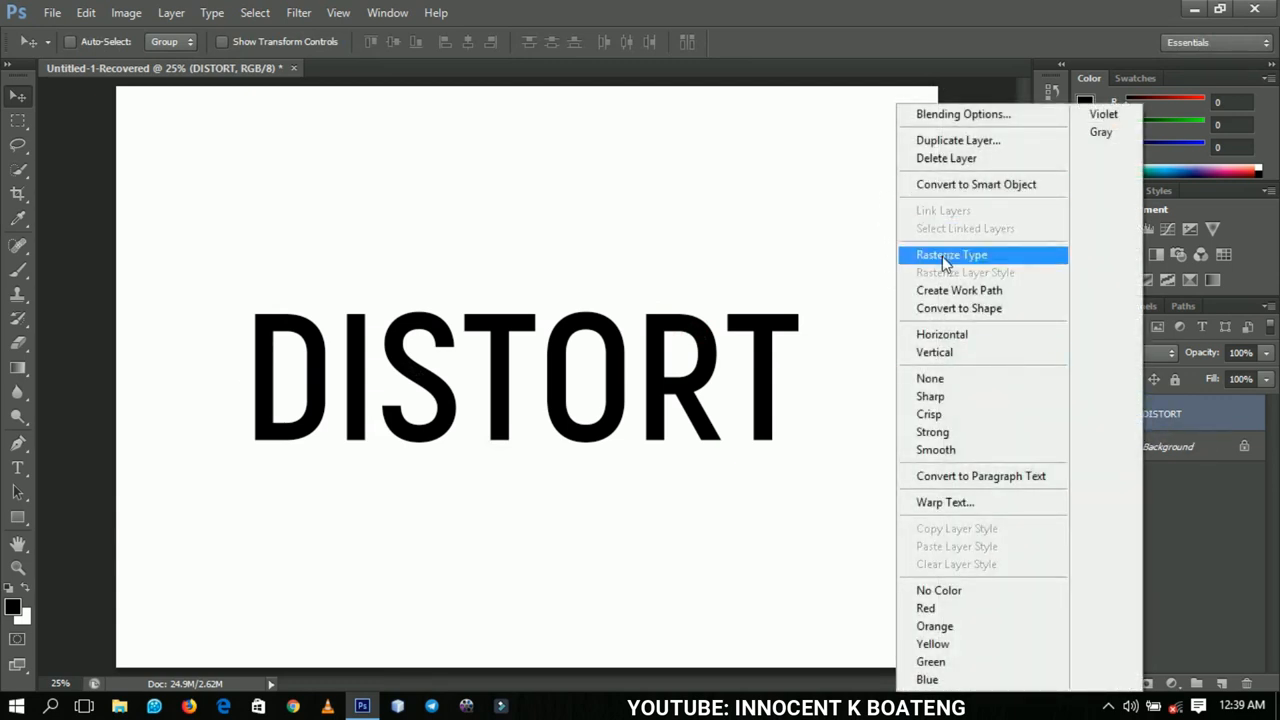
# Rasterize the DISTORT text and drag its top-right corner upward with Distort.
pyautogui.click(951, 254)
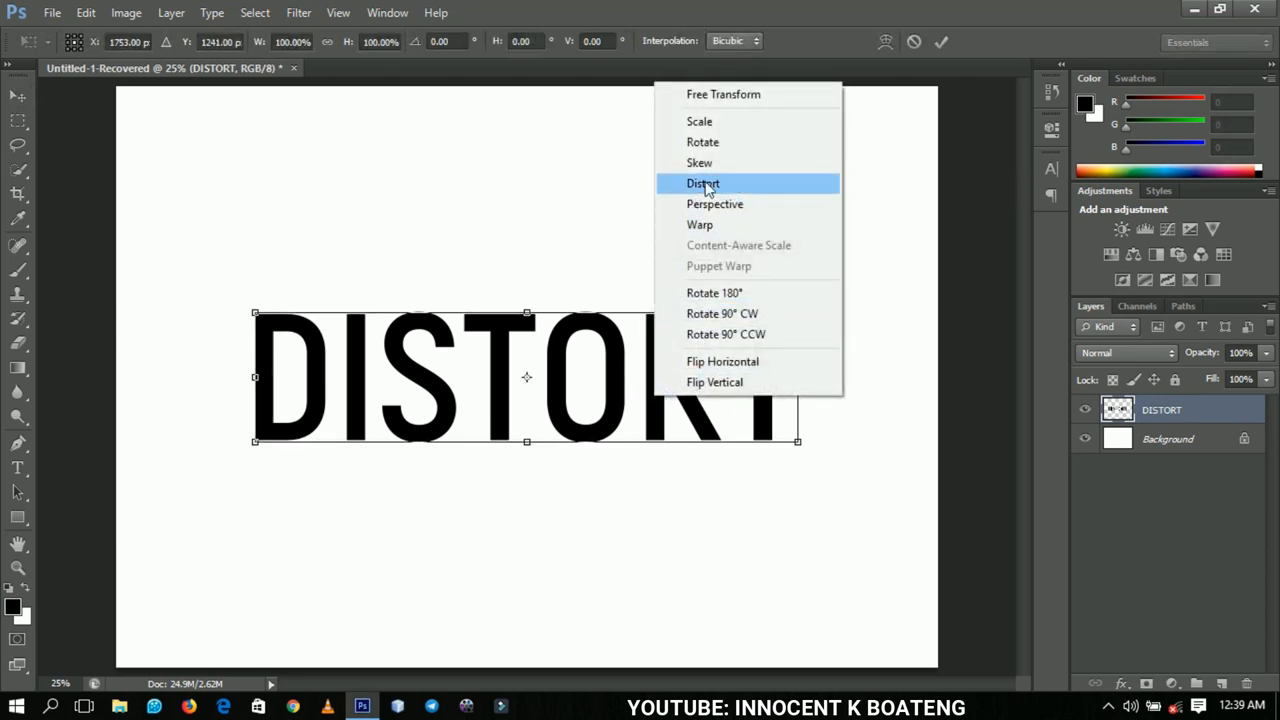
pyautogui.moveTo(715, 204)
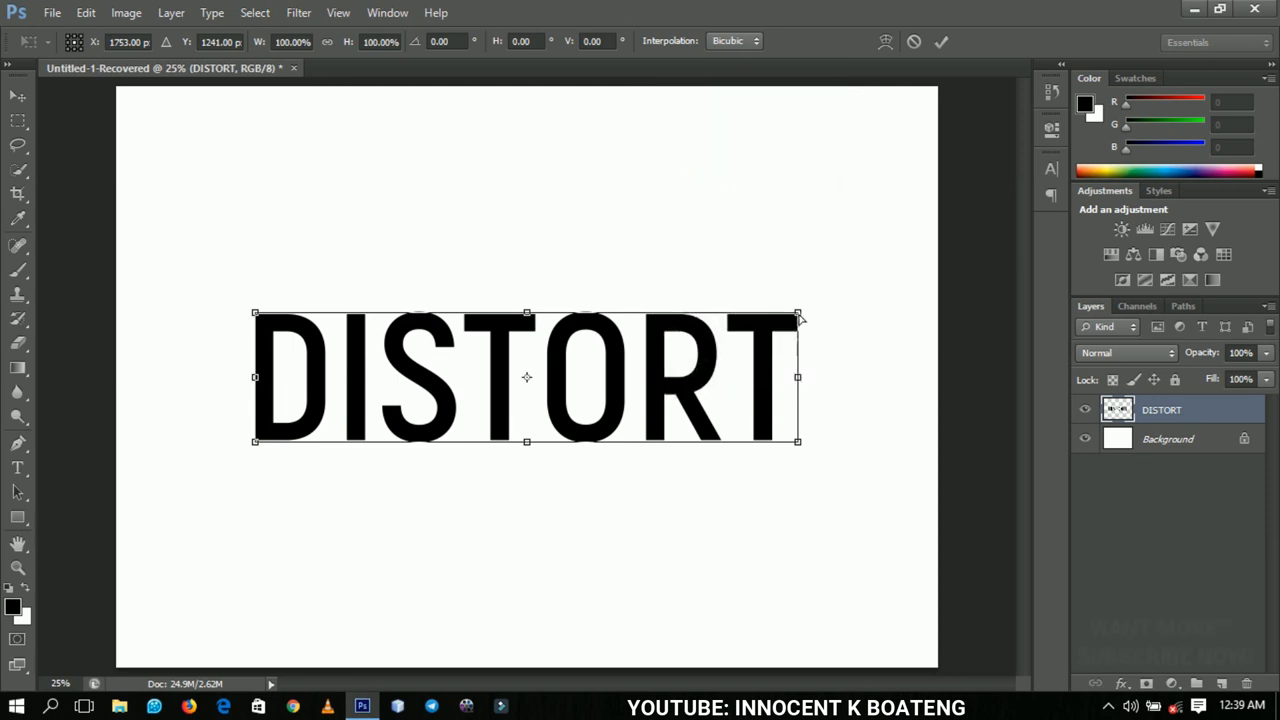
pyautogui.moveTo(797, 313); pyautogui.dragTo(820, 248)
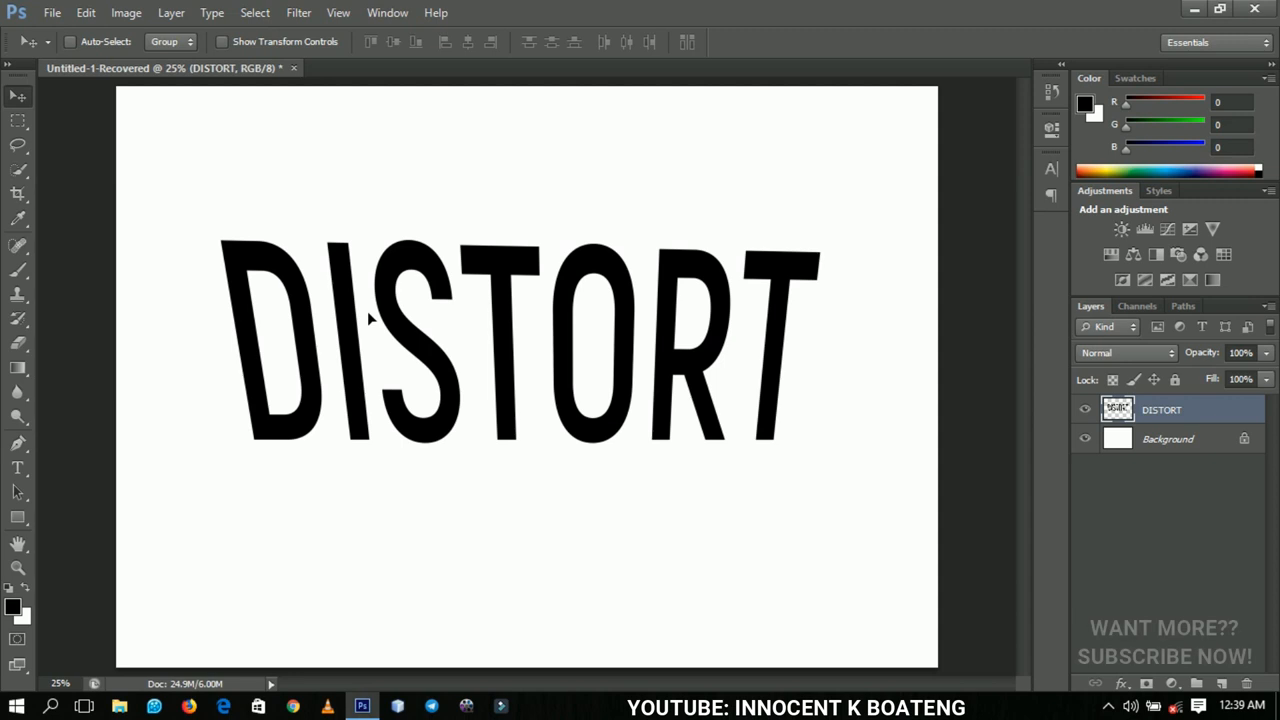
pyautogui.moveTo(413, 327)
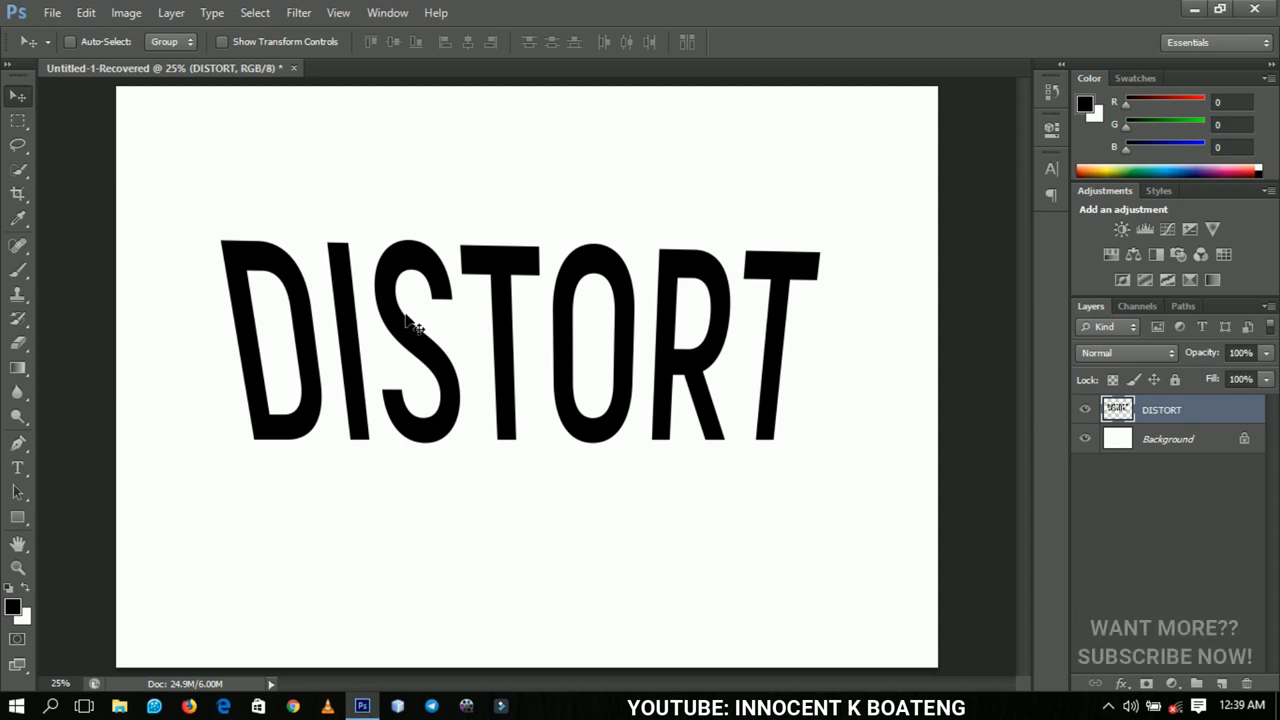
pyautogui.moveTo(540, 390)
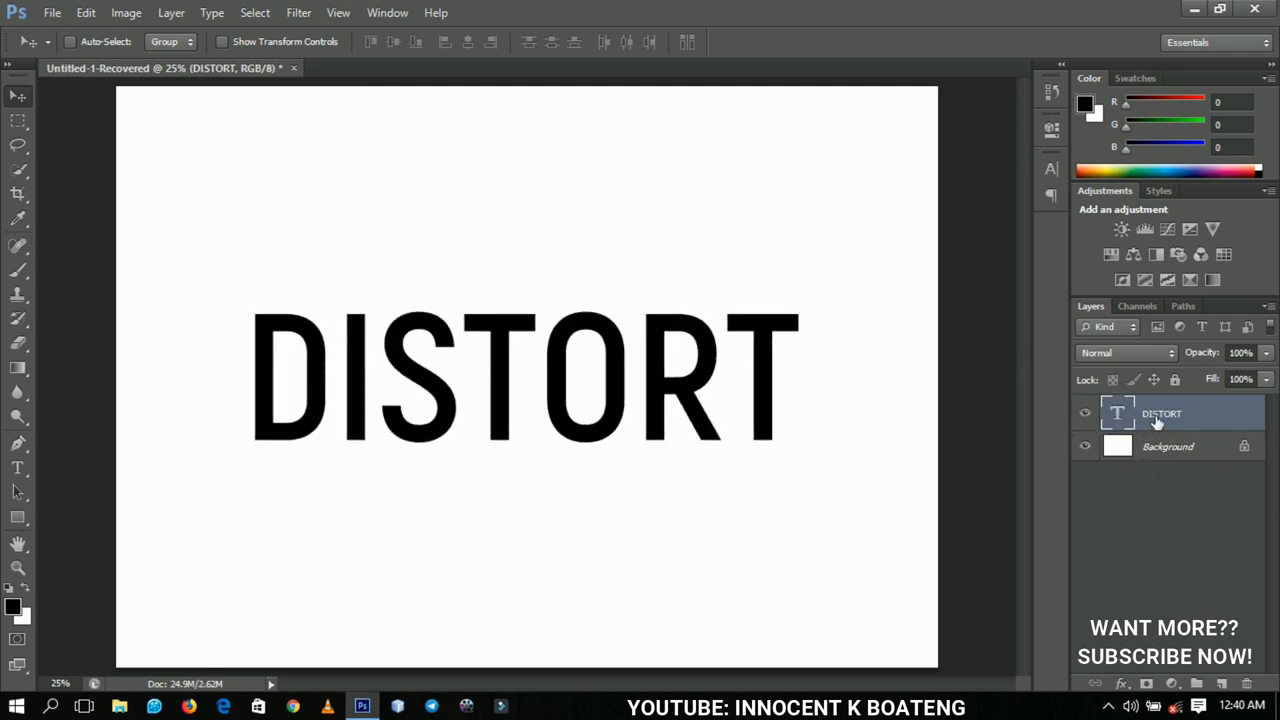
# Convert the live DISTORT text layer into a smart object.
pyautogui.rightClick(1161, 413)
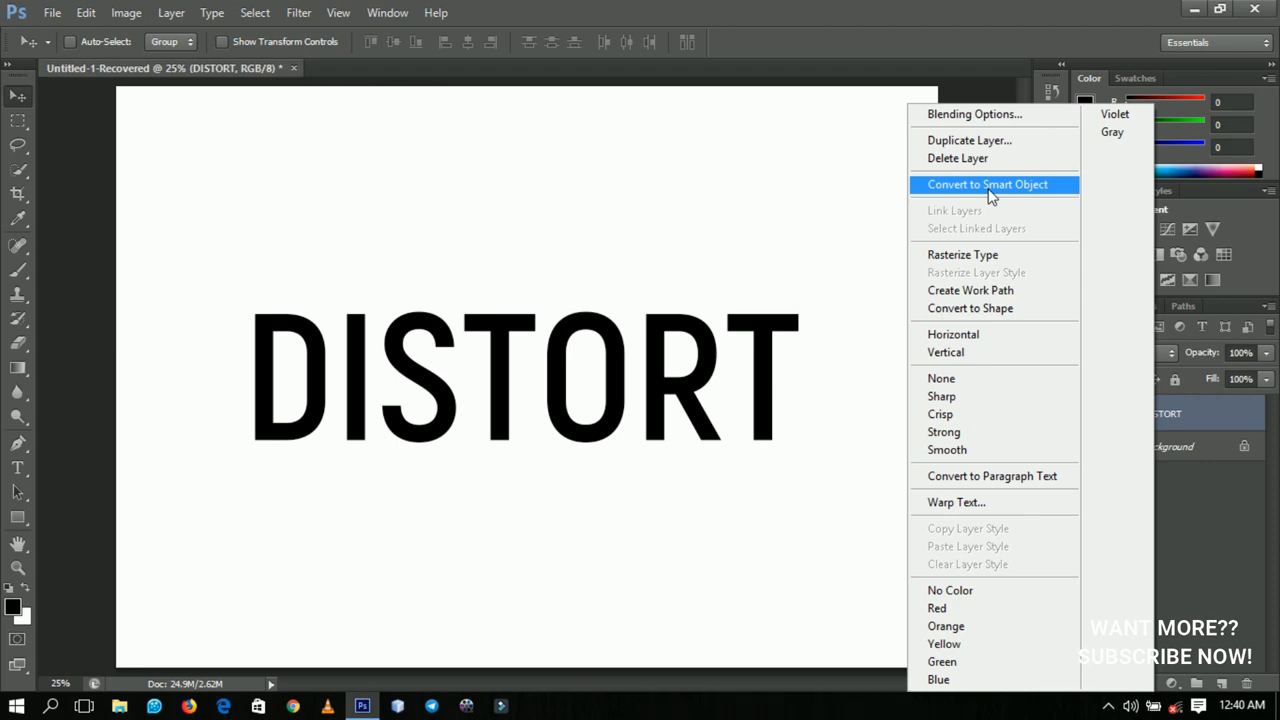
pyautogui.click(987, 184)
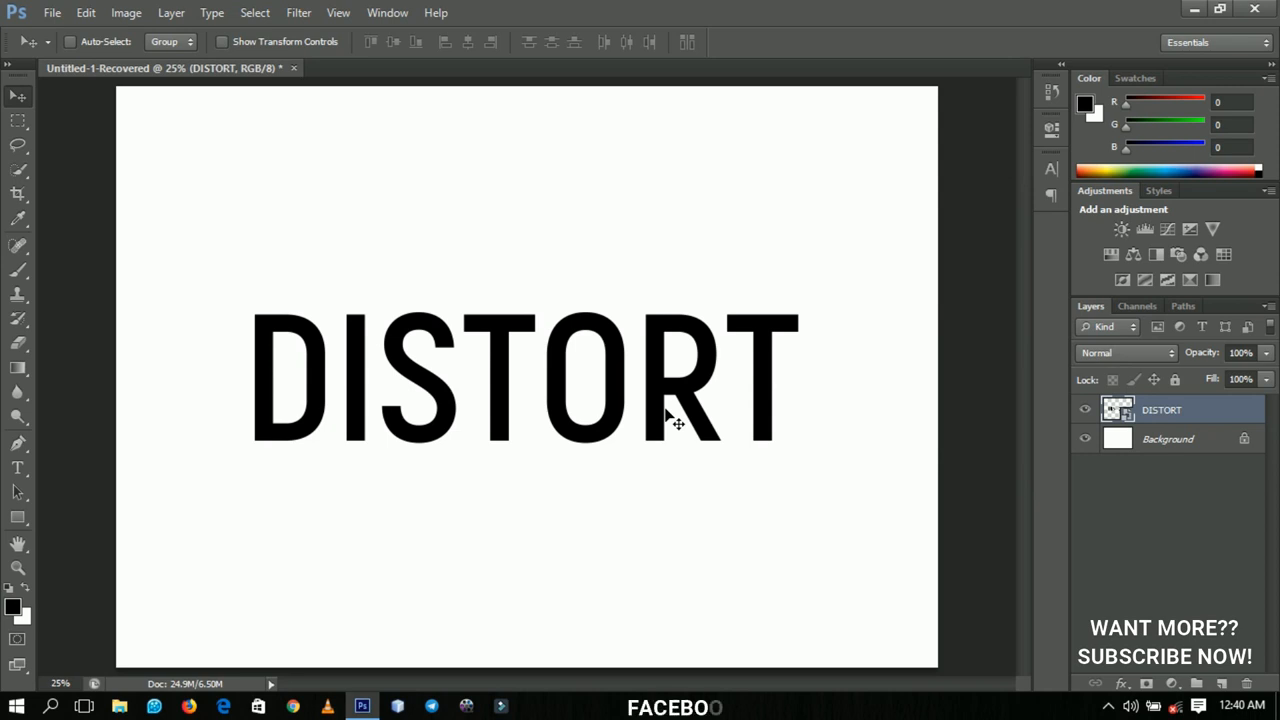
pyautogui.moveTo(712, 412)
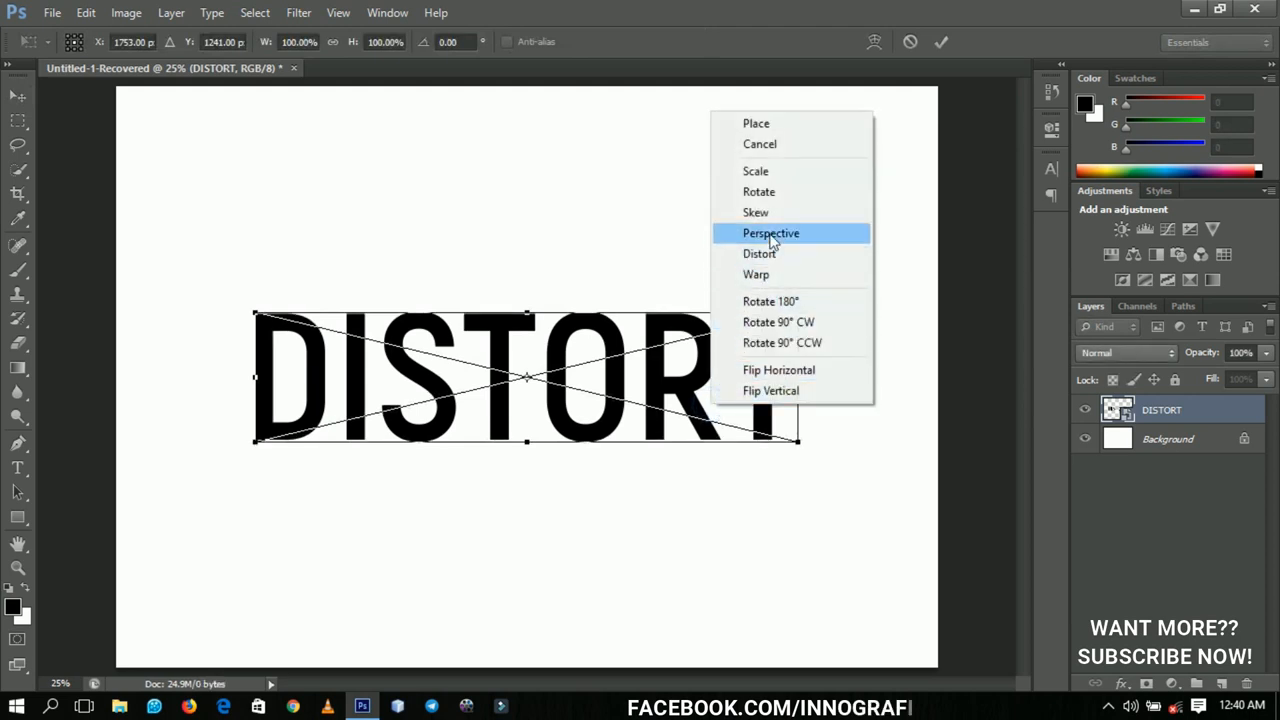
pyautogui.moveTo(759, 253)
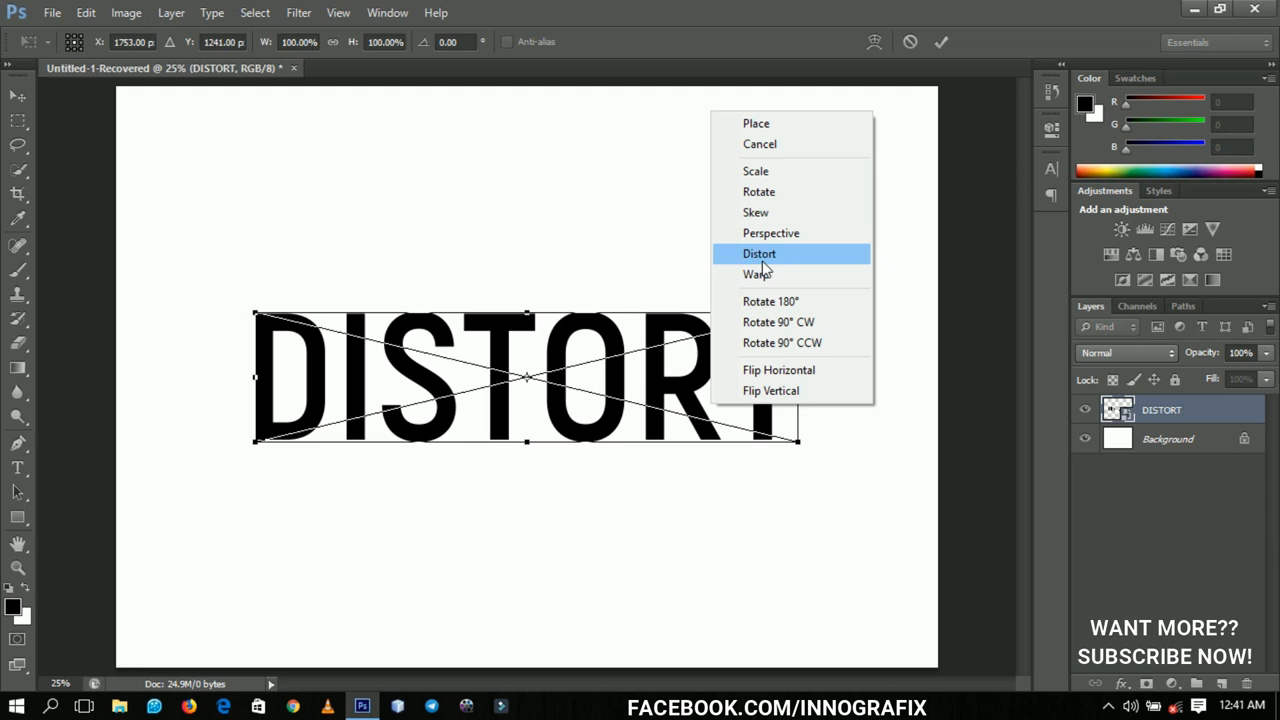
# Distort the DISTORT smart object so its right end rises and stretches taller.
pyautogui.click(759, 253)
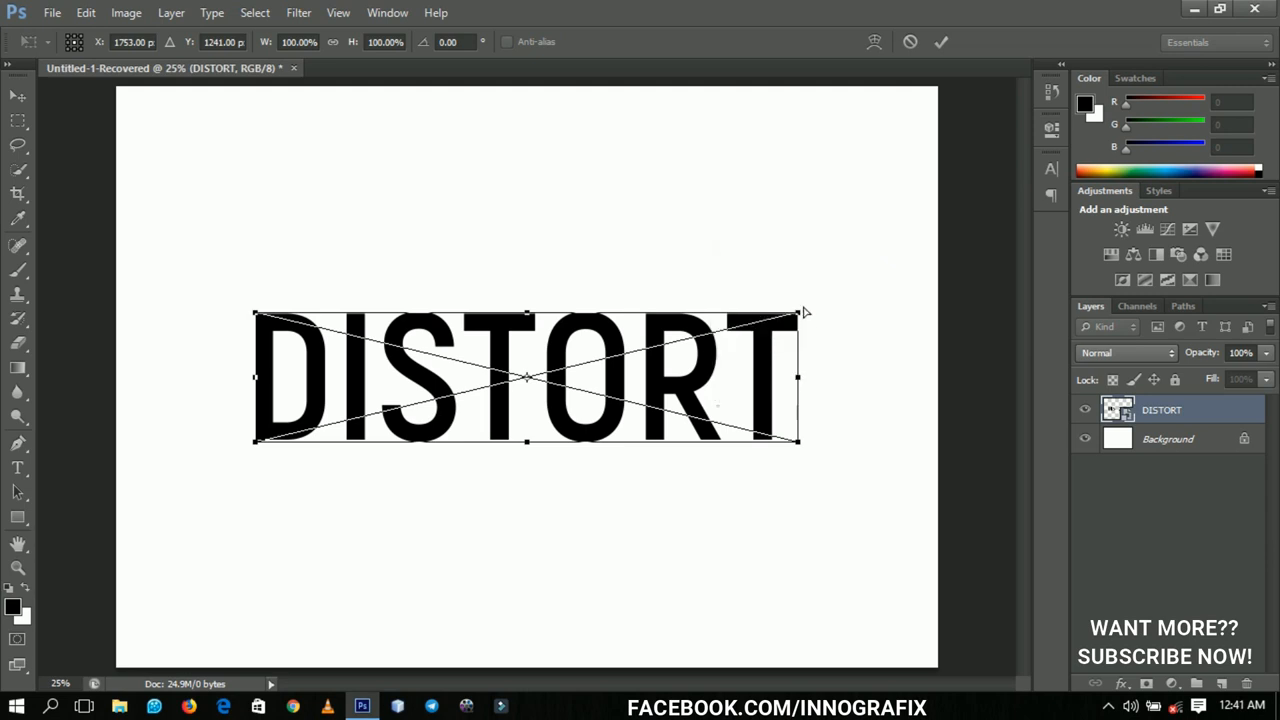
pyautogui.moveTo(798, 312); pyautogui.dragTo(810, 273)
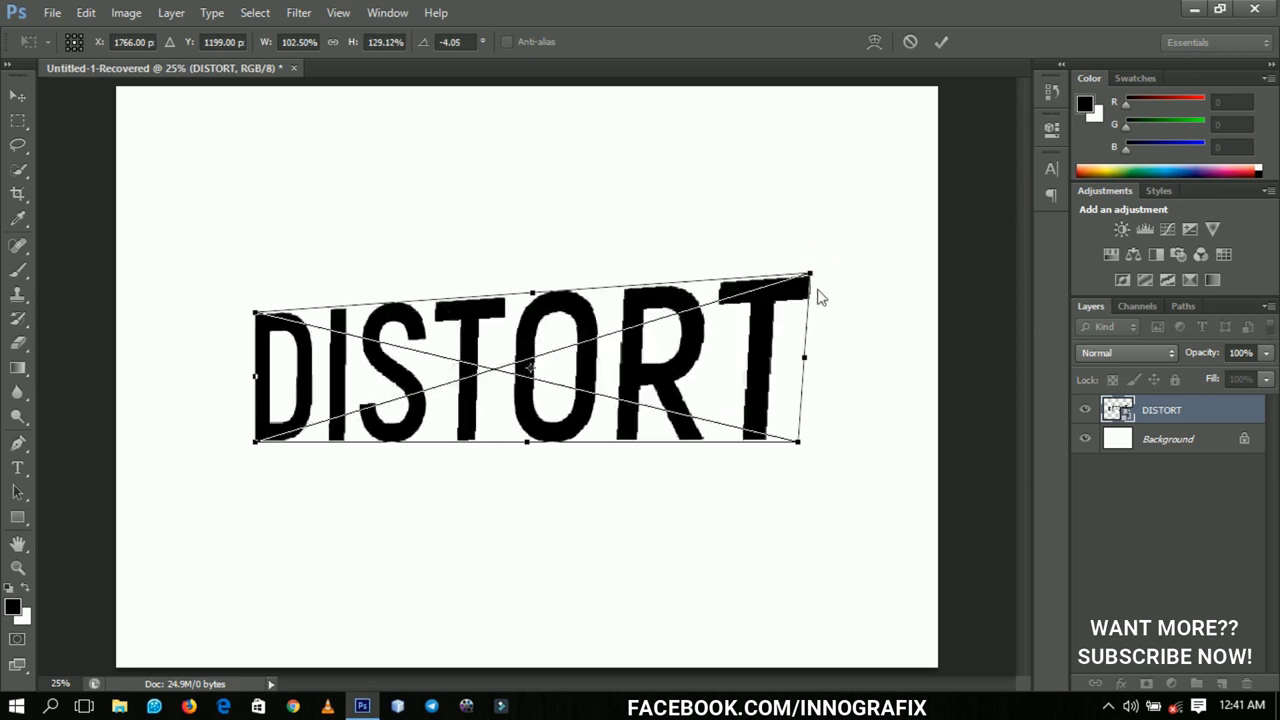
pyautogui.moveTo(810, 275); pyautogui.dragTo(825, 240)
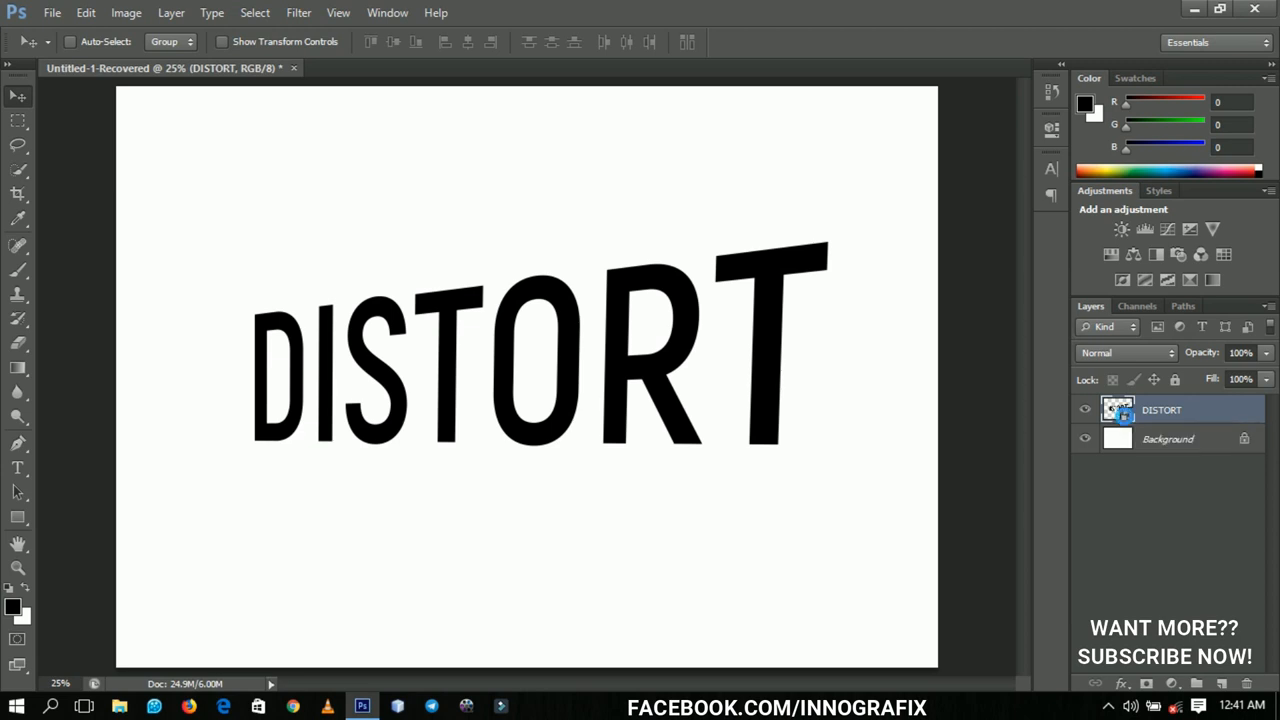
# Edit the smart object's contents so the word reads WARP, shifted toward the right.
pyautogui.doubleClick(1118, 409)
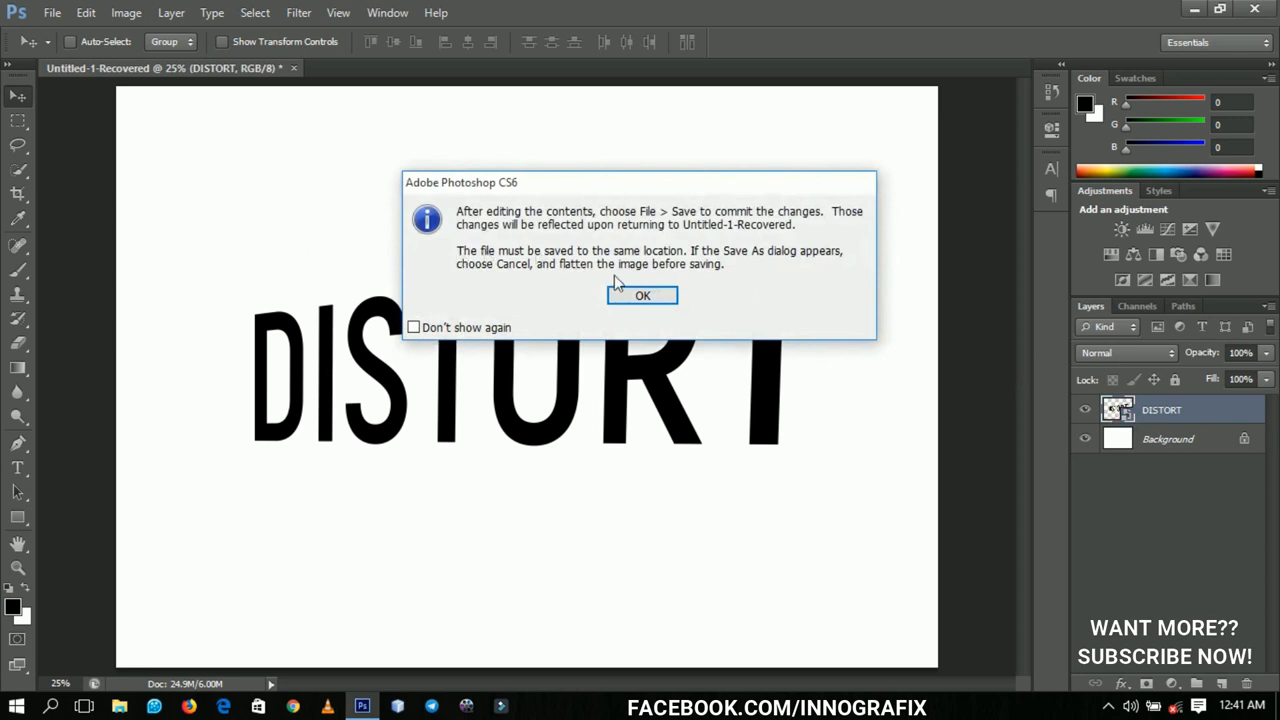
pyautogui.click(642, 295)
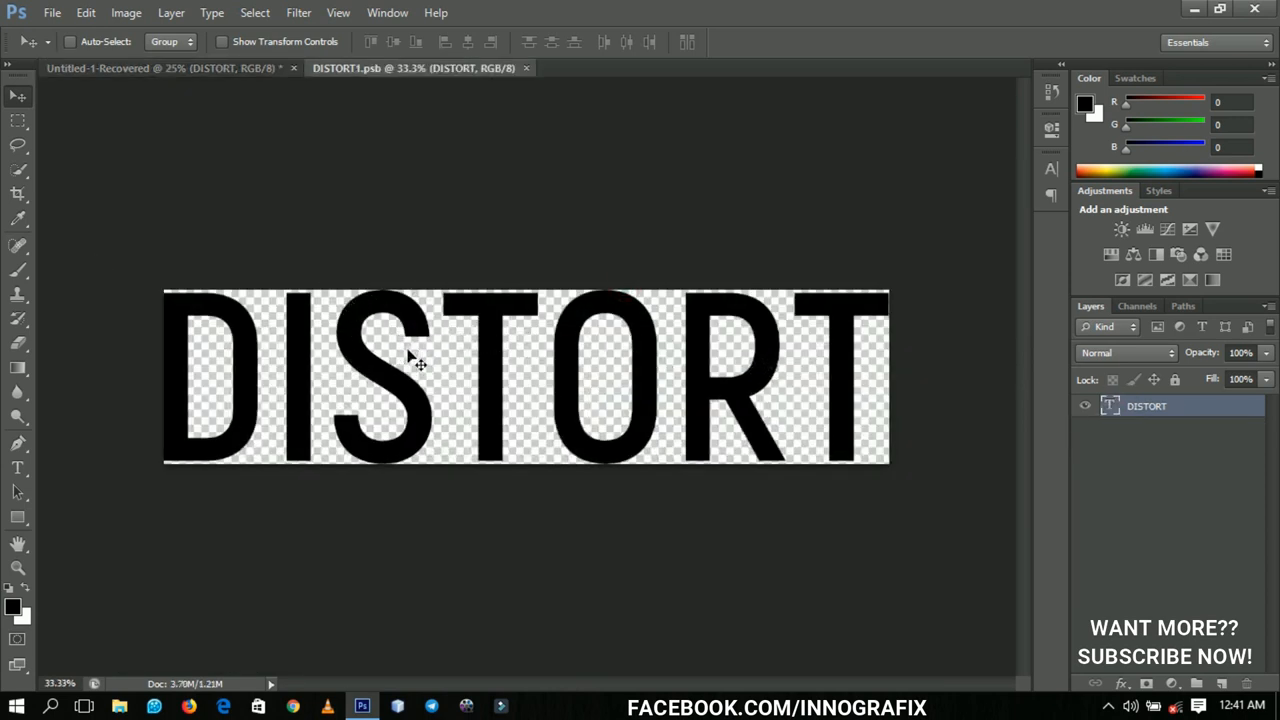
pyautogui.moveTo(218, 418)
pyautogui.write('WARP')
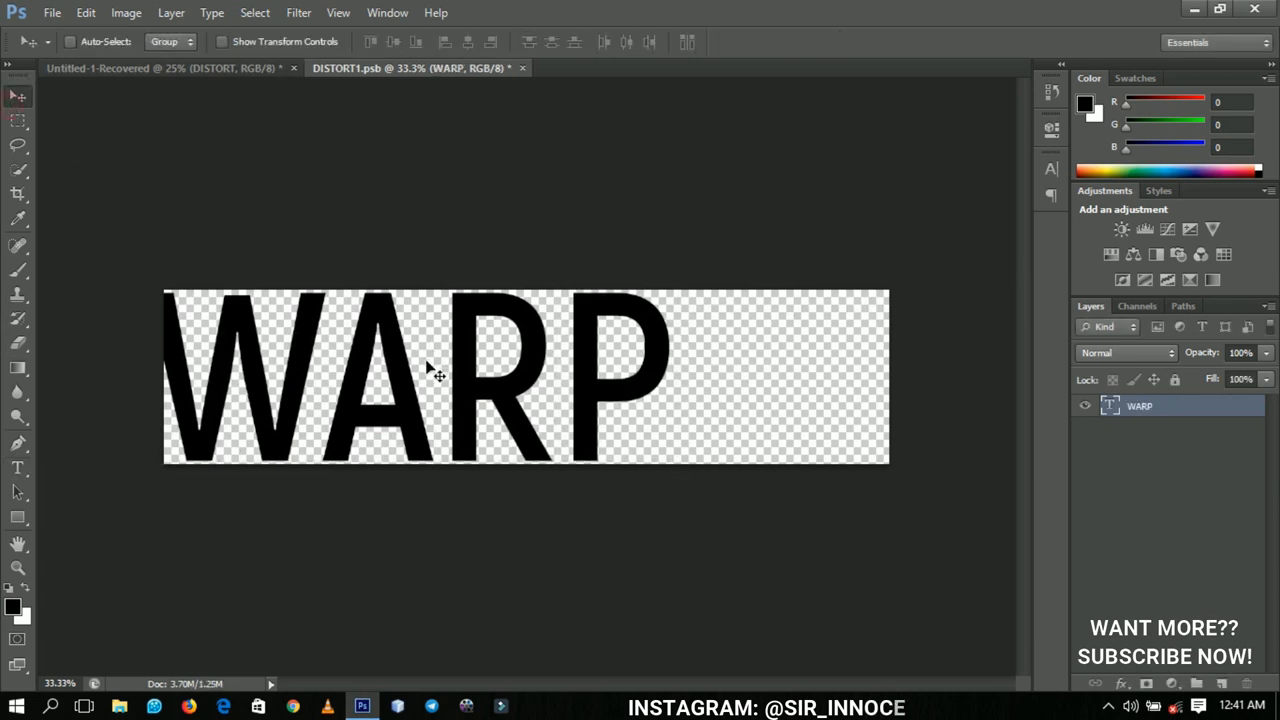
pyautogui.moveTo(430, 375); pyautogui.dragTo(535, 355)
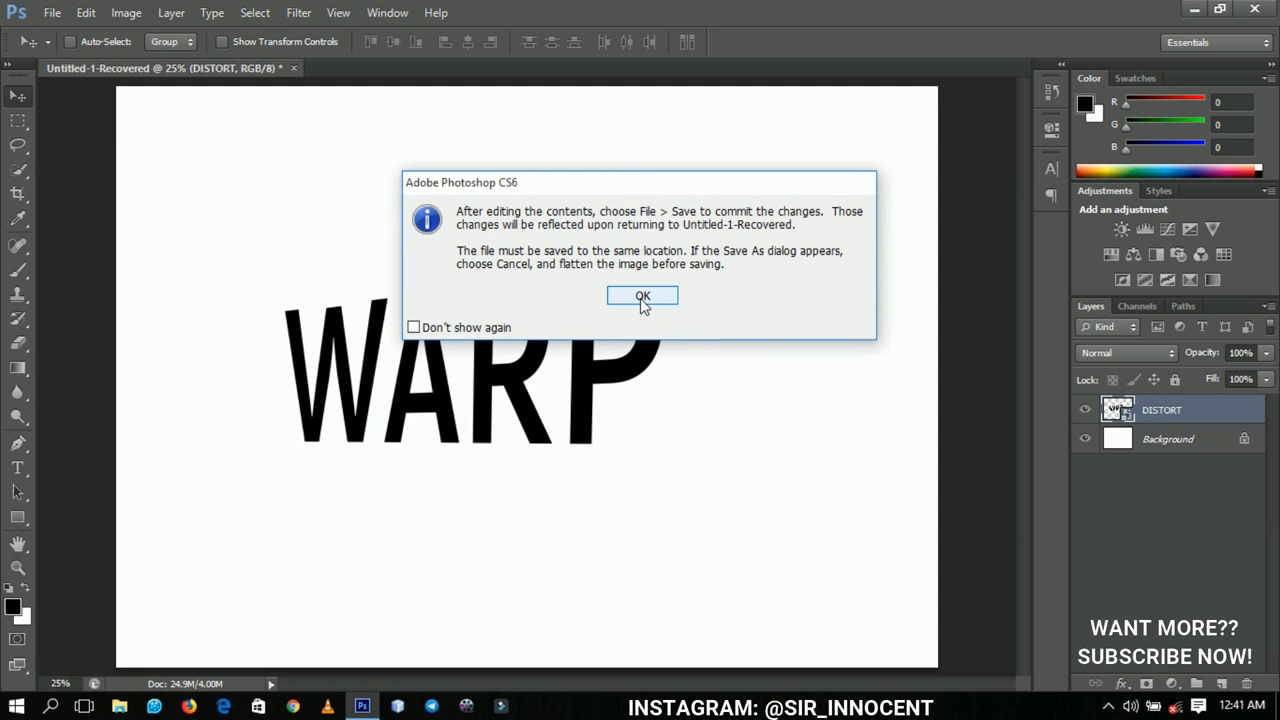
# Dismiss the save-contents notice before editing the .psb text to SAVE.
pyautogui.click(642, 296)
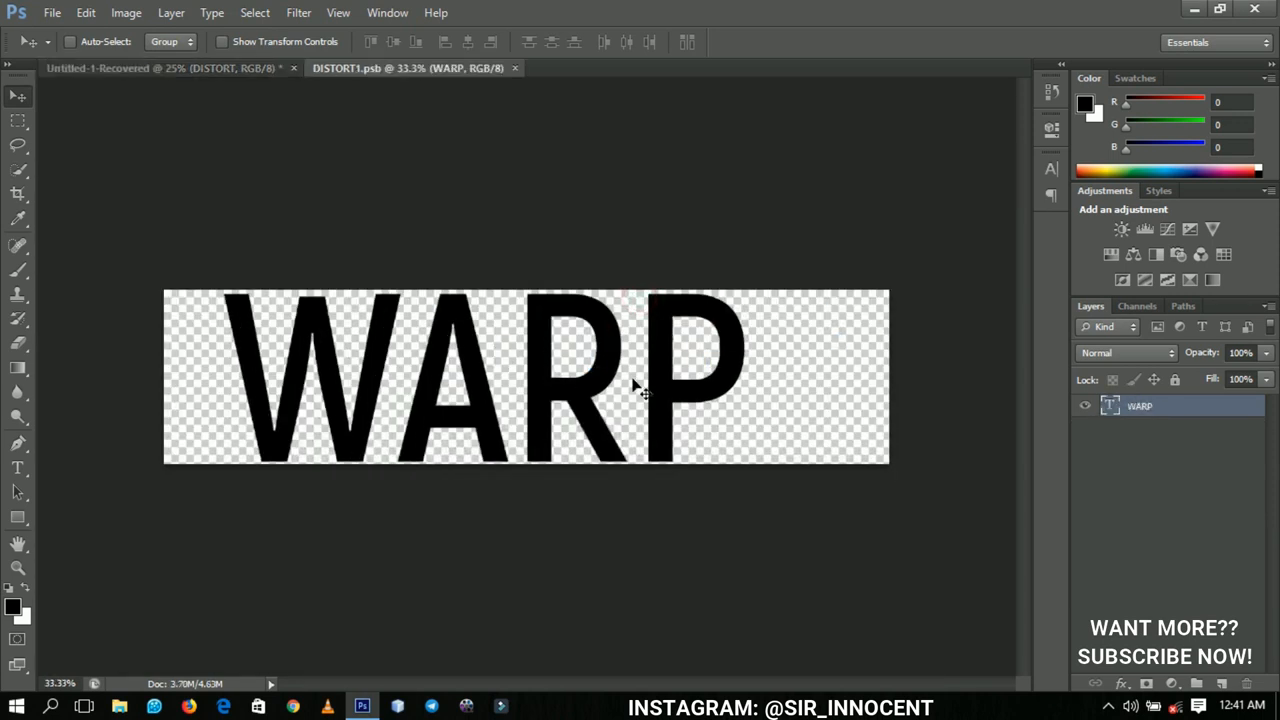
pyautogui.moveTo(628, 388)
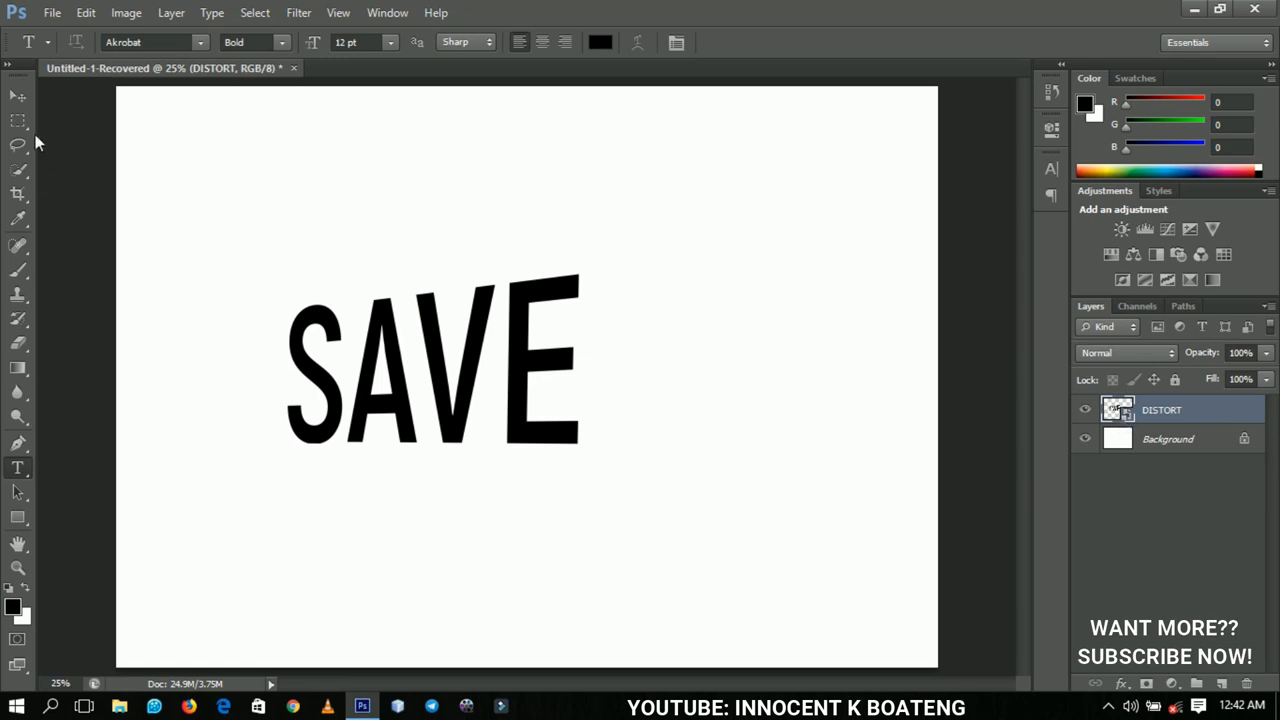
pyautogui.moveTo(18, 97)
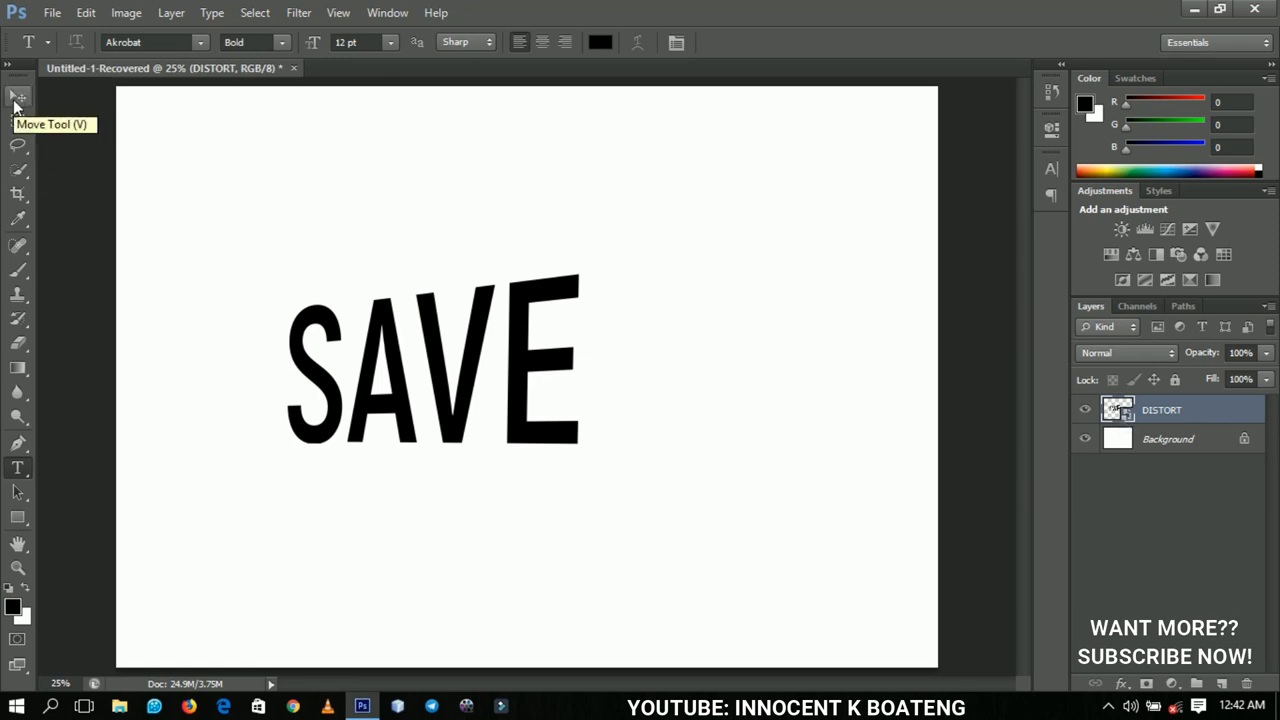